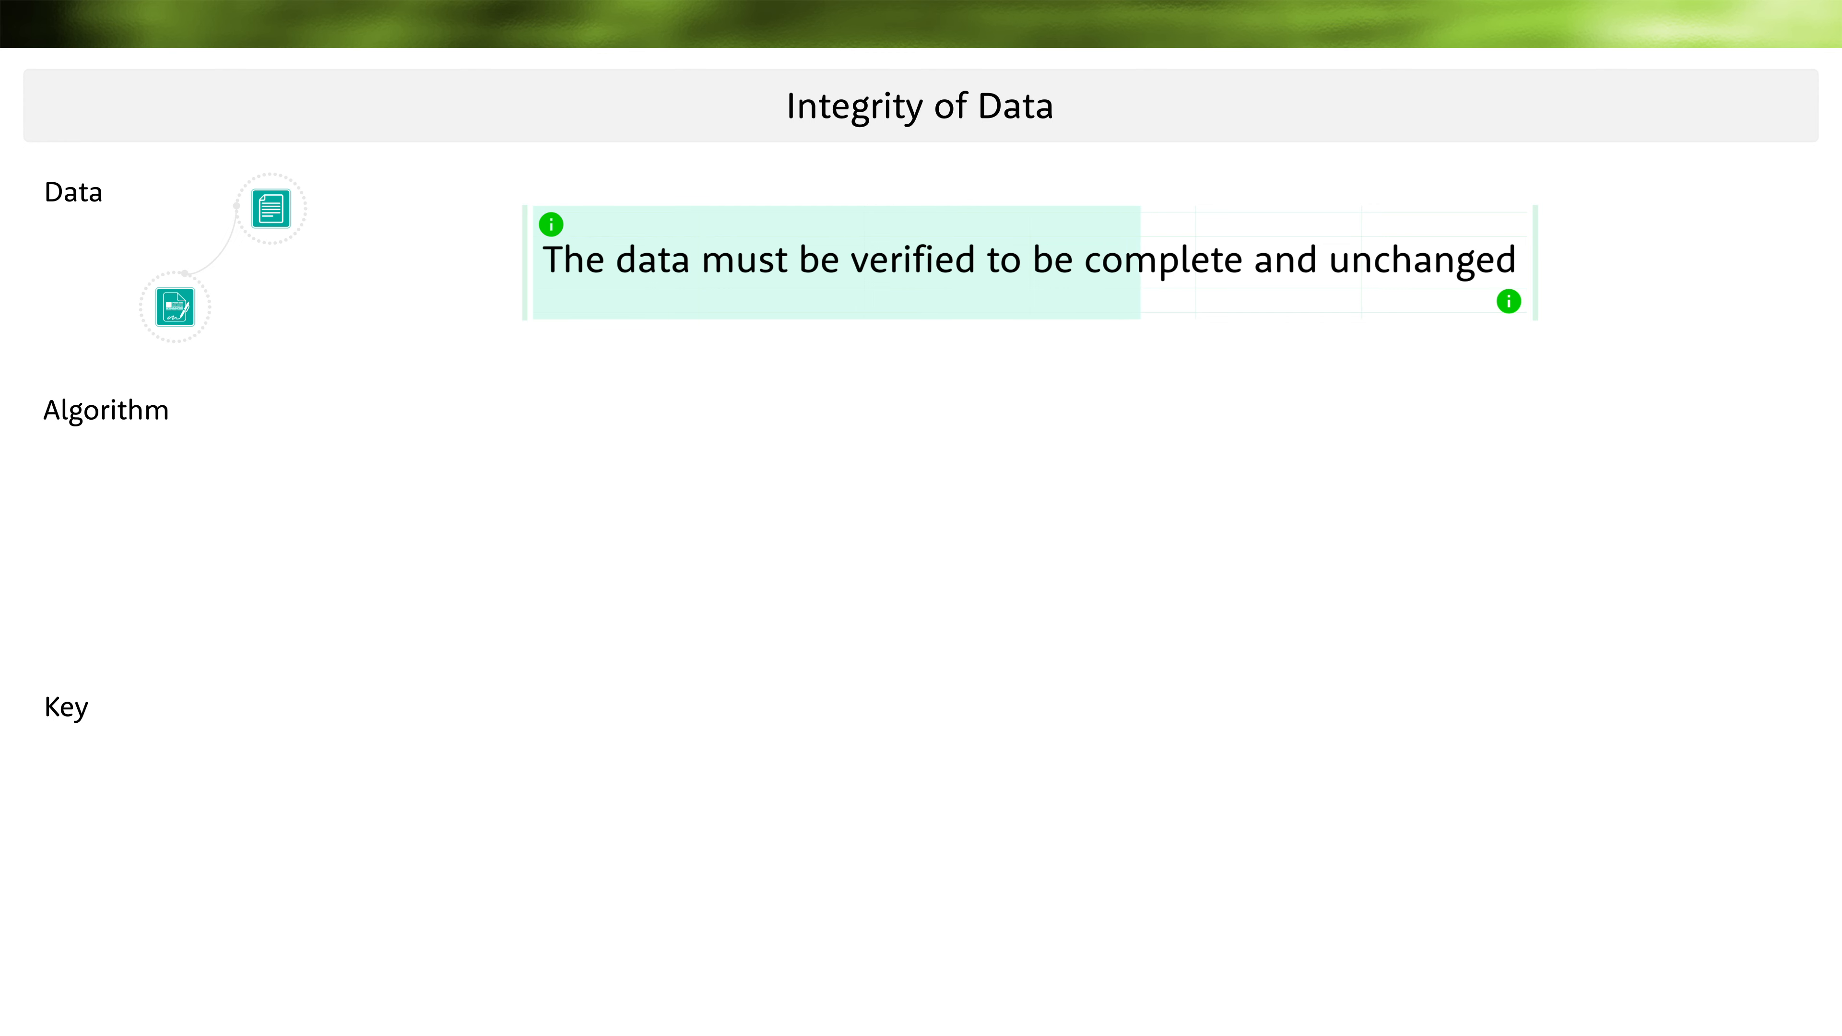
Advance the slideshow through the animations up to the Adobe e-Sign note about needing an Adobe account.
{"action": "left_click", "coordinate": [549, 223]}
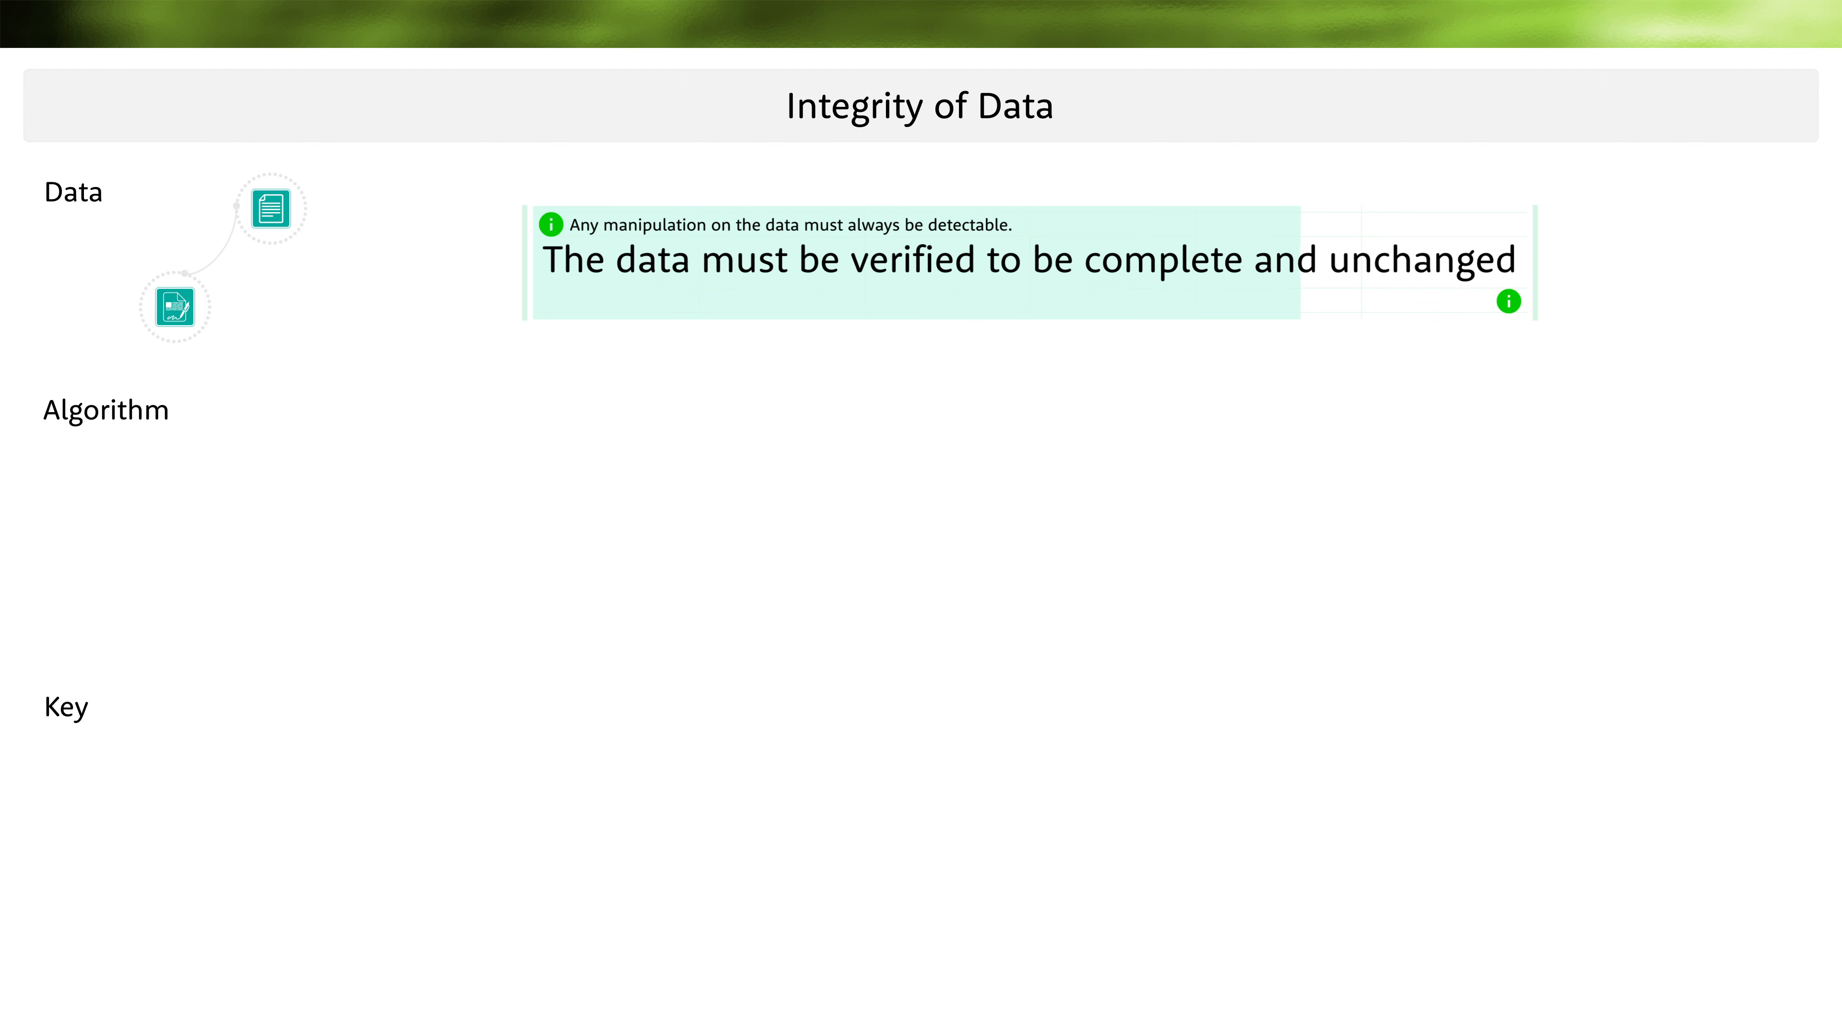
{"action": "left_click", "coordinate": [1508, 300]}
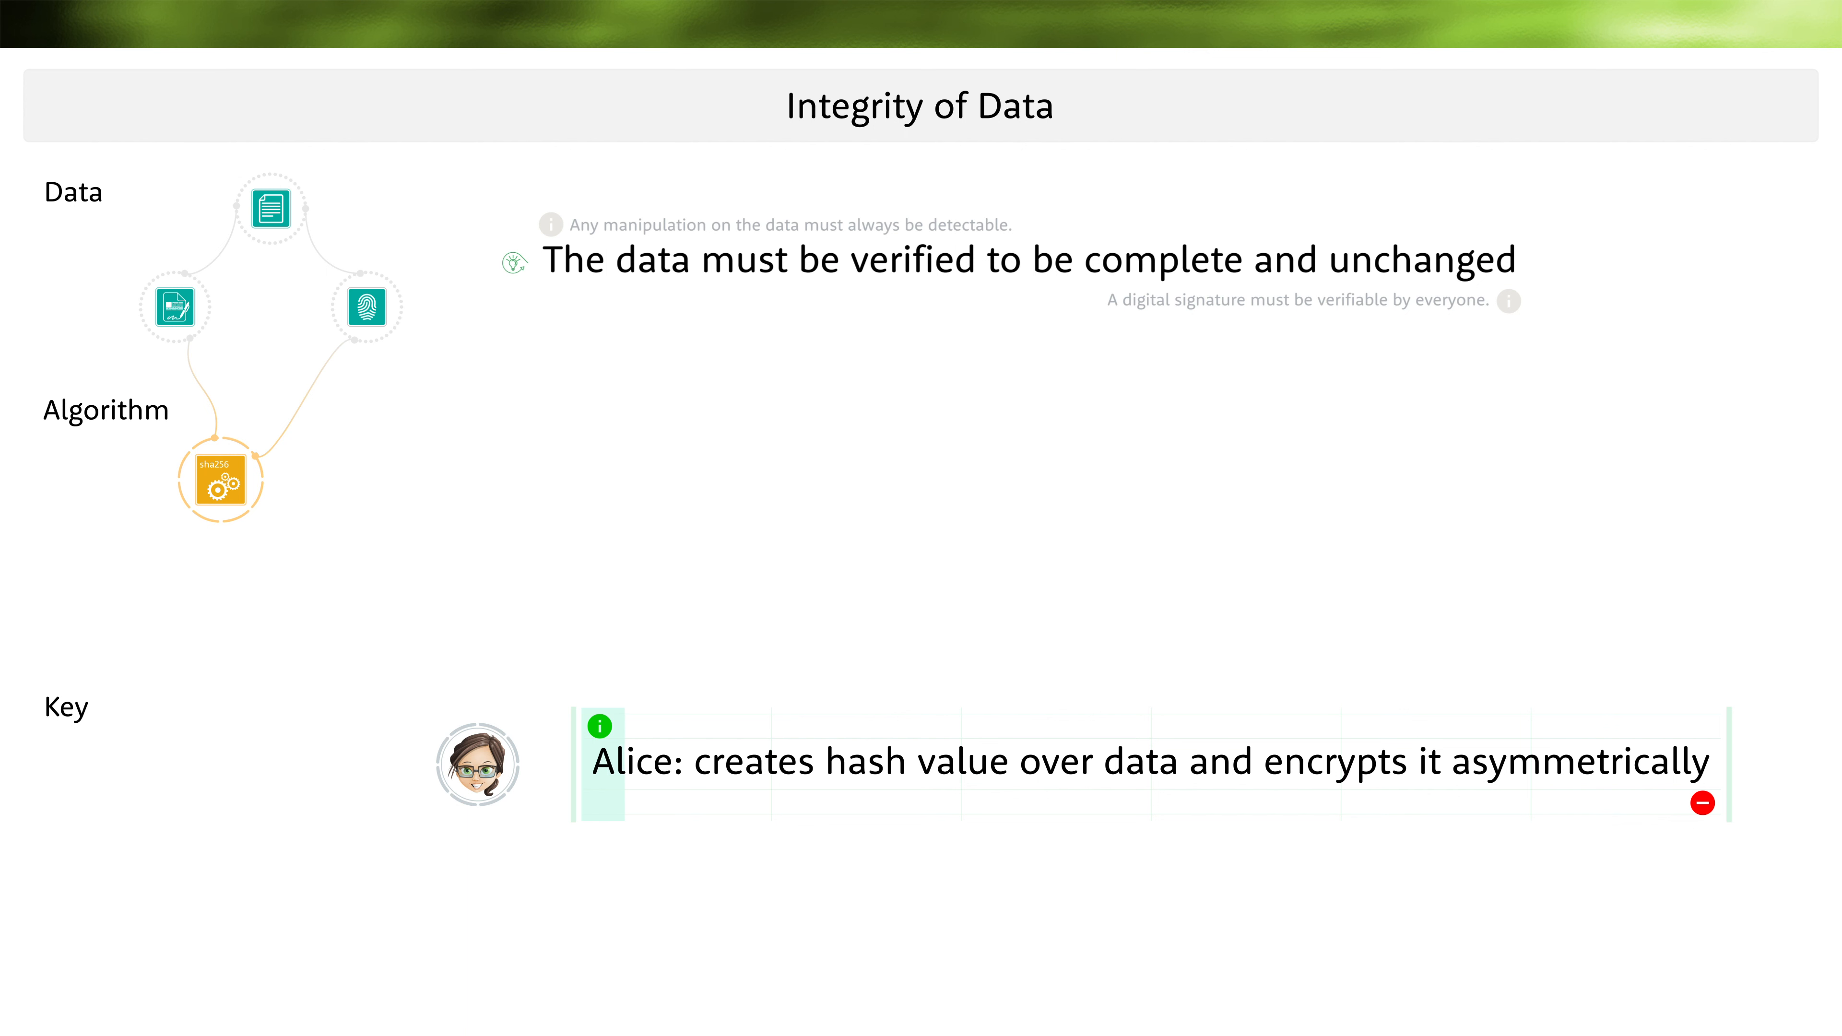
{"action": "left_click", "coordinate": [1702, 802]}
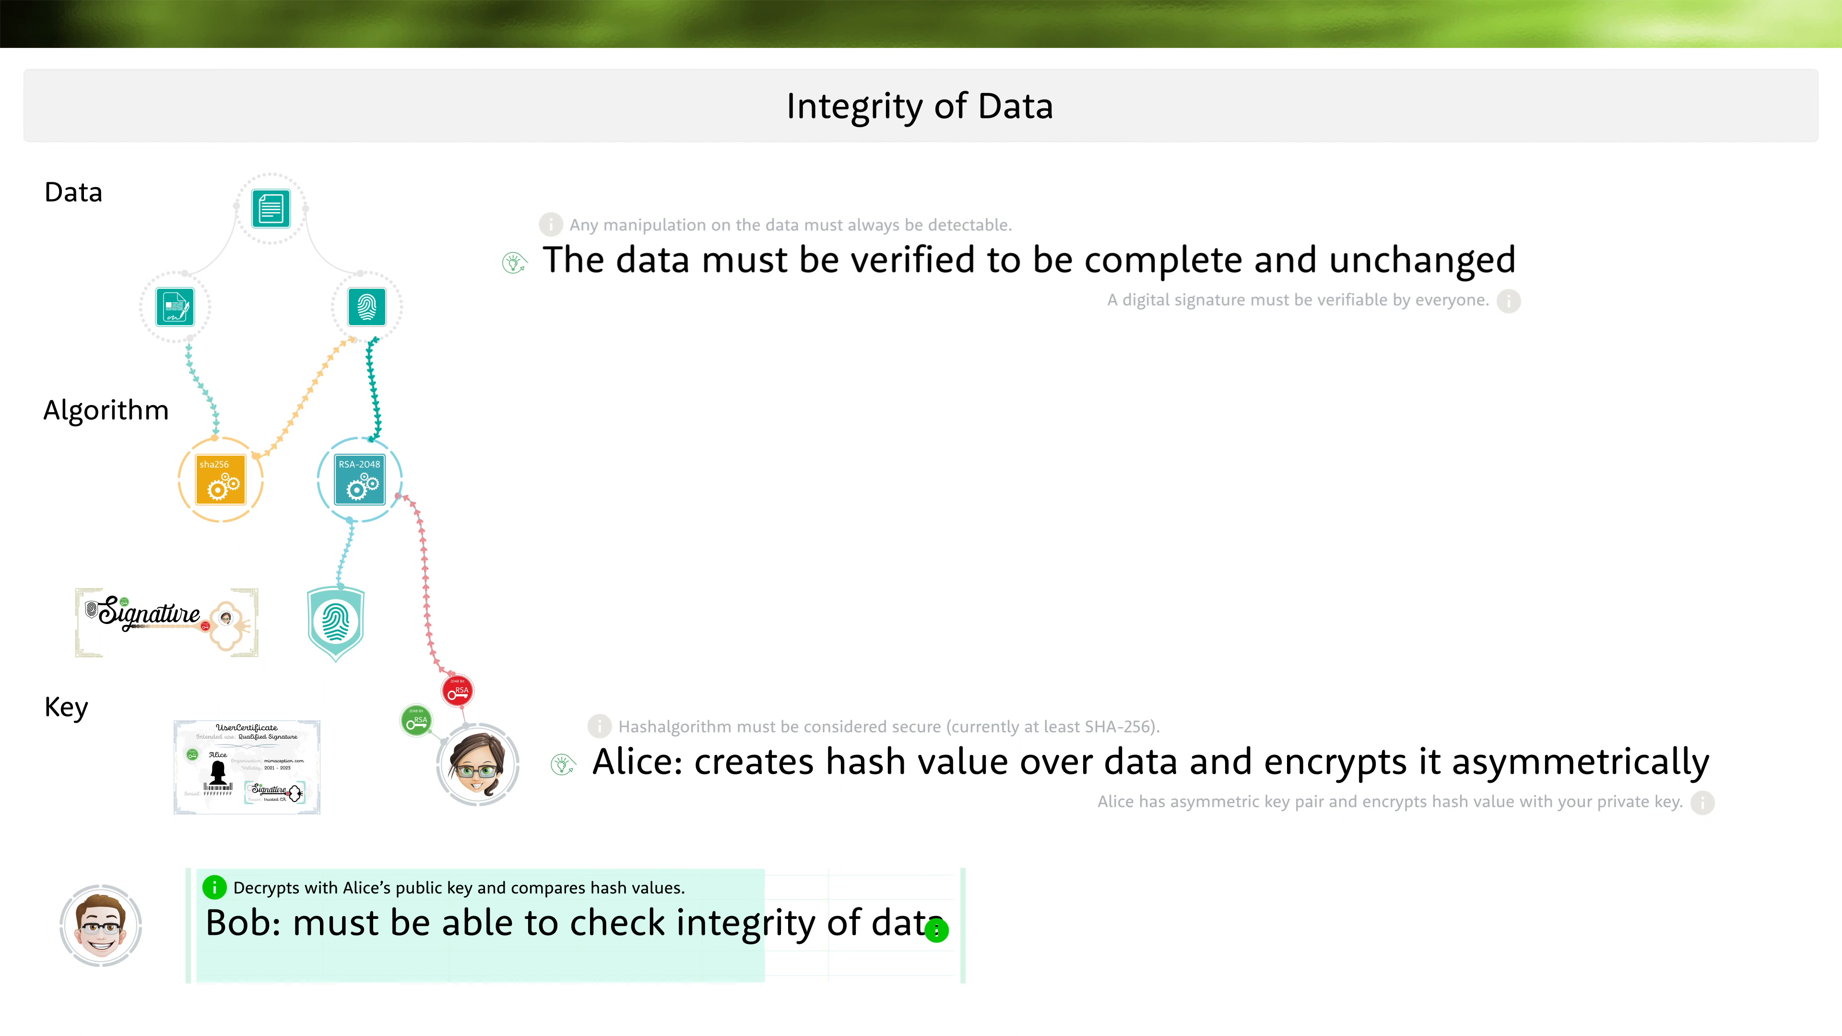
{"action": "left_click", "coordinate": [933, 930]}
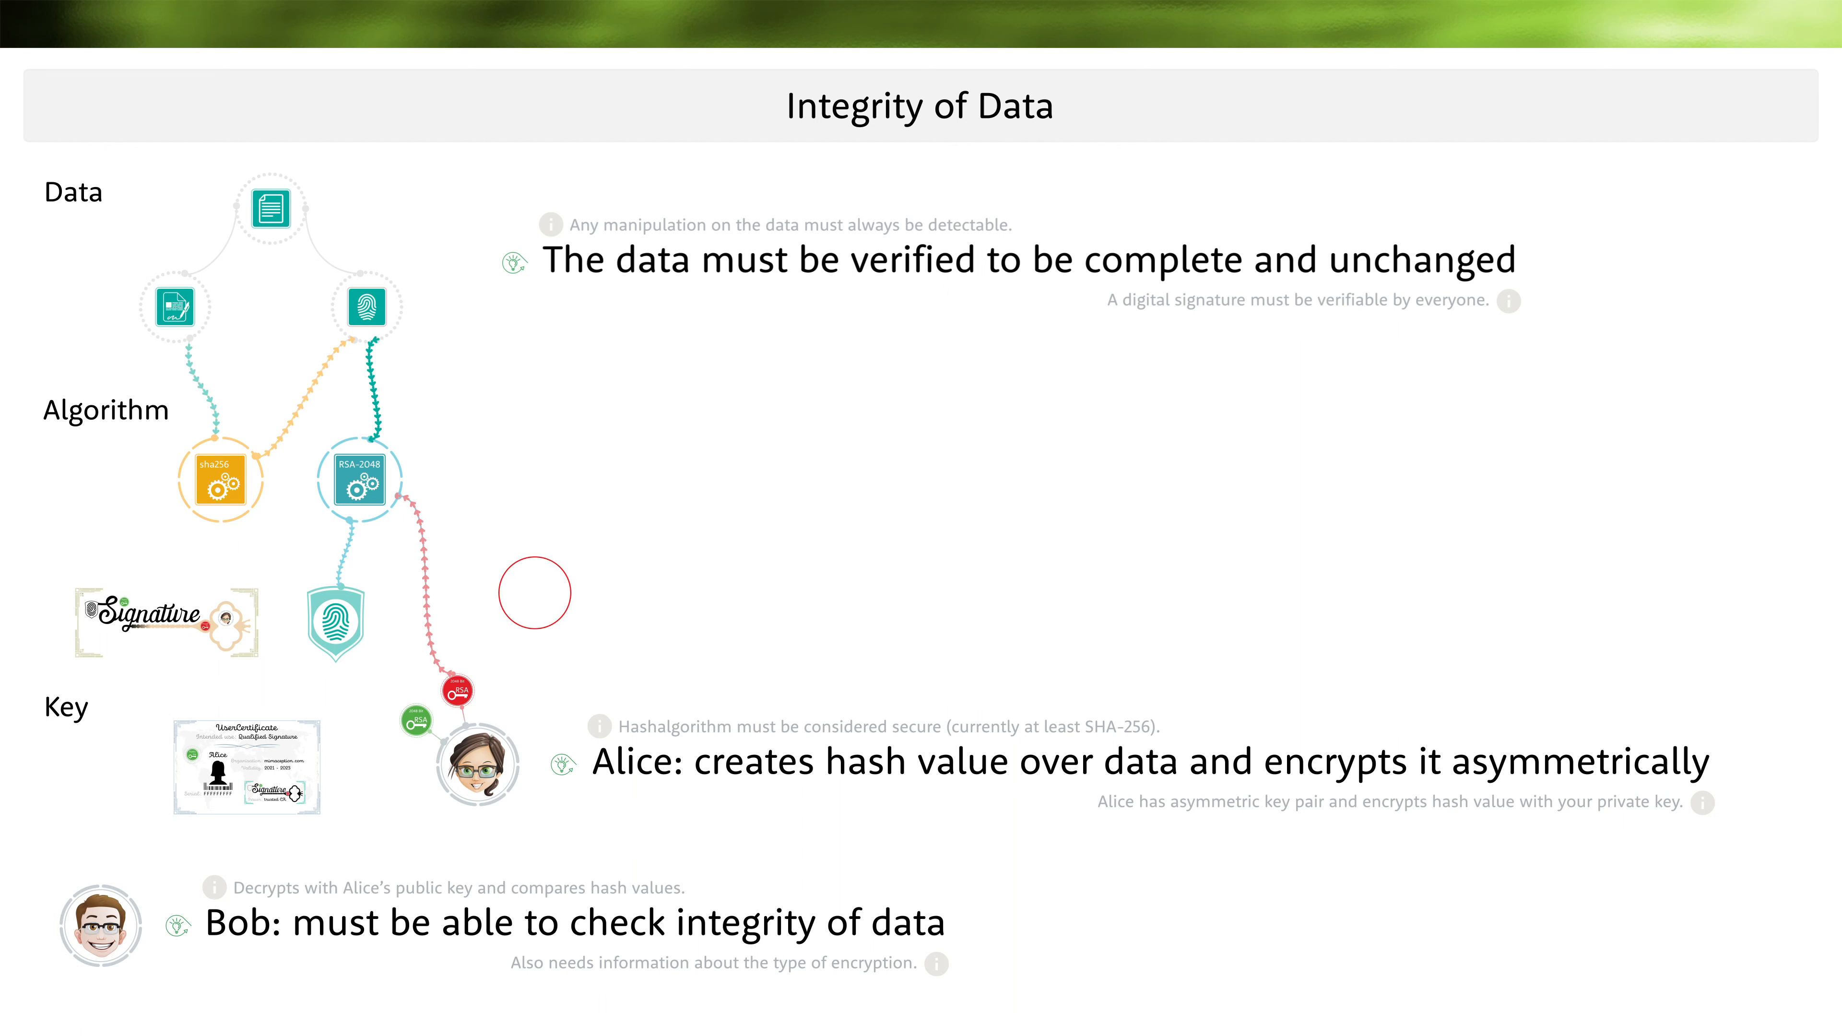
{"action": "left_click", "coordinate": [533, 592]}
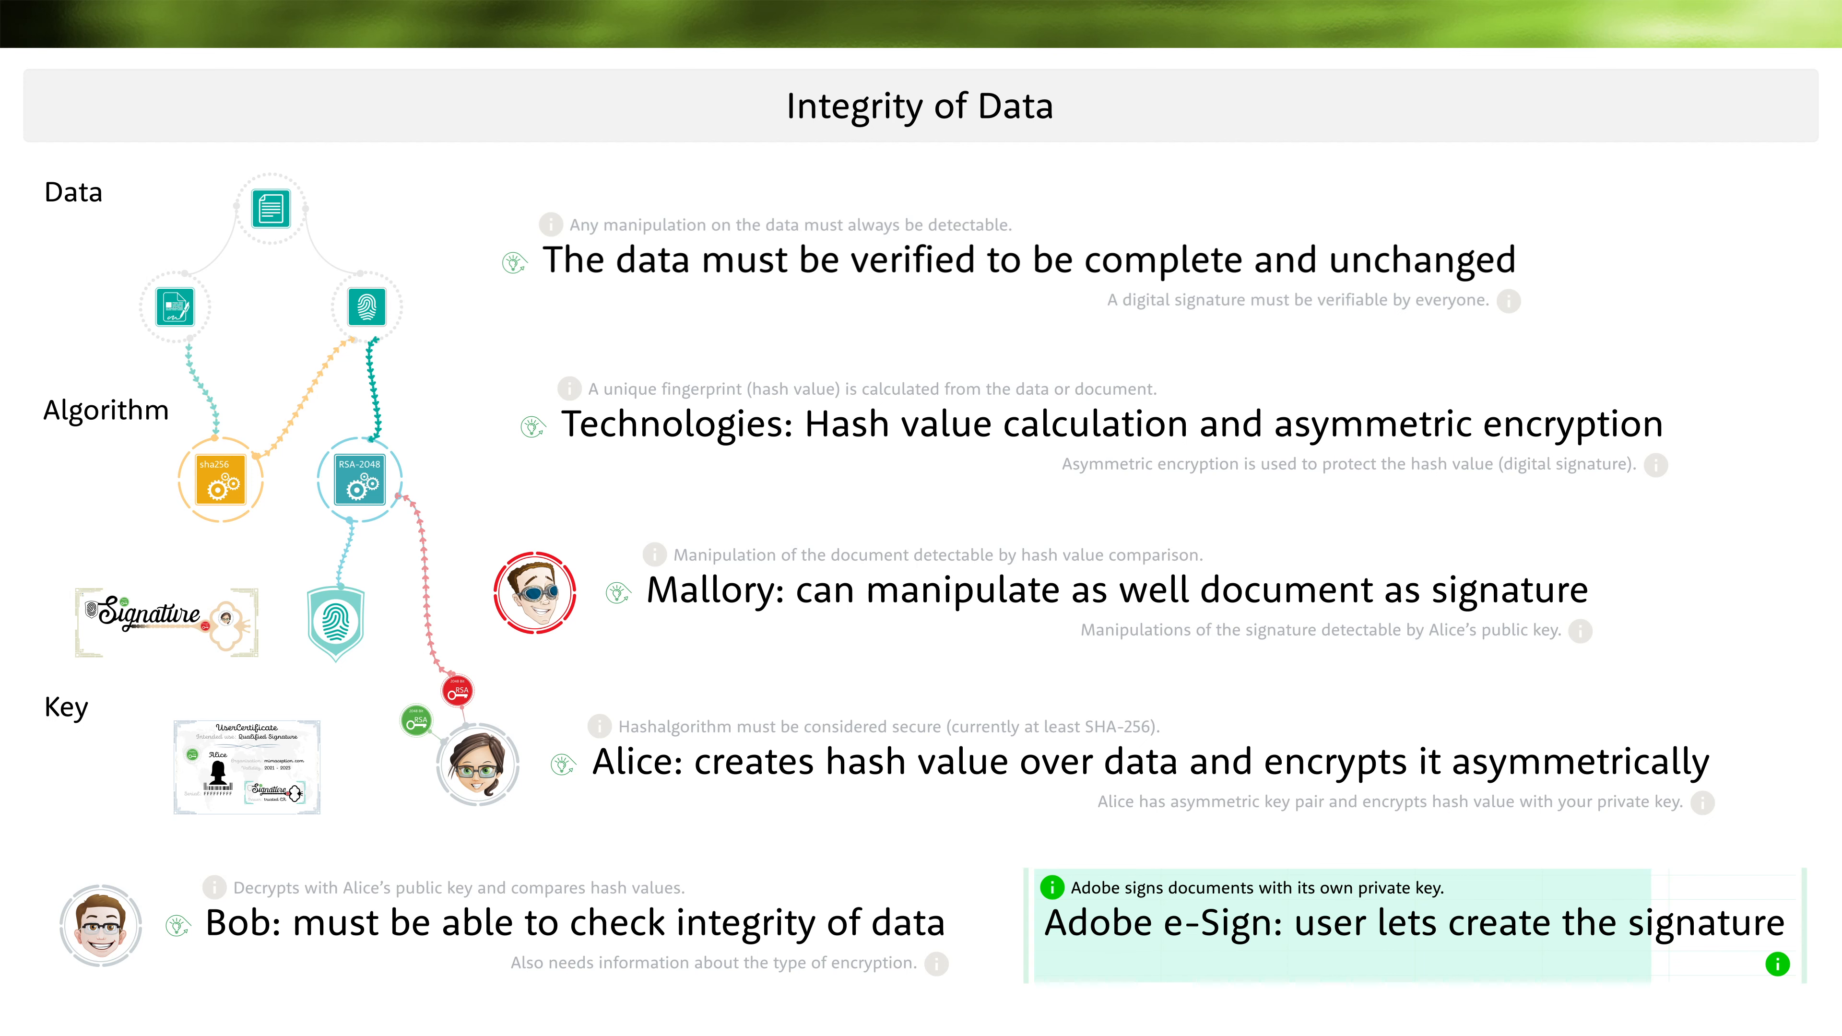
{"action": "left_click", "coordinate": [1778, 966]}
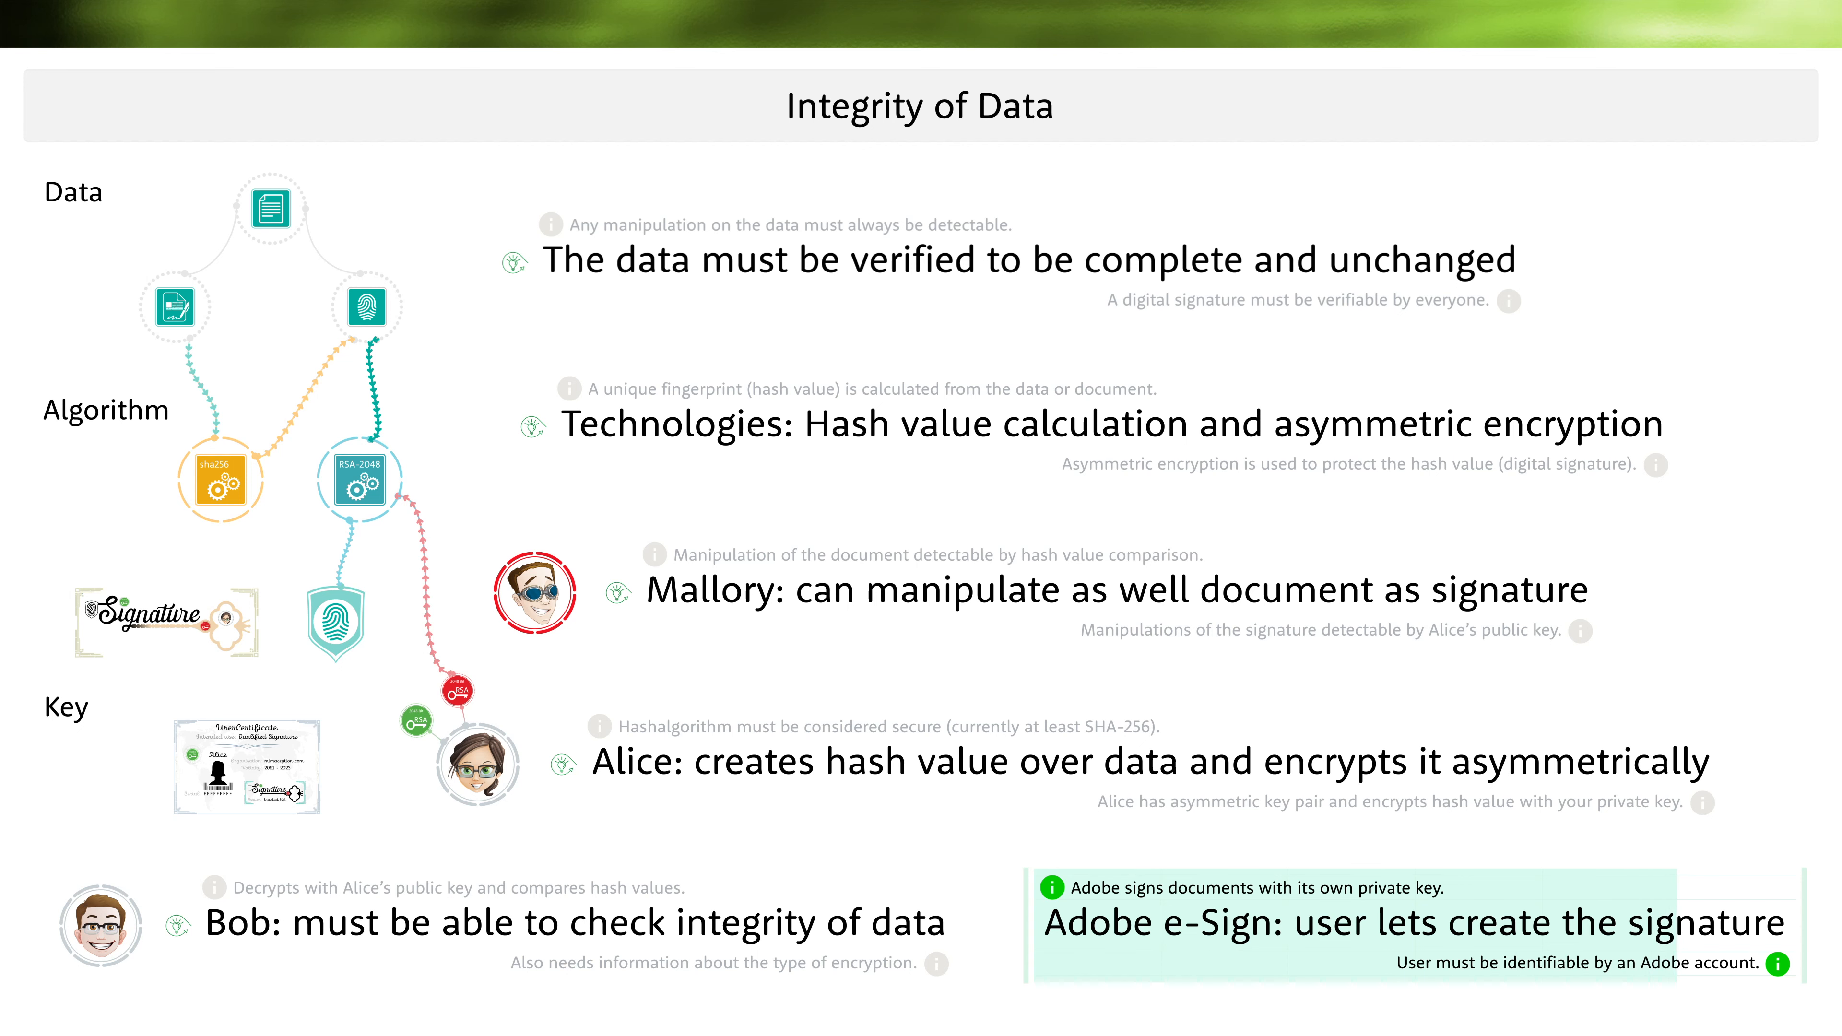